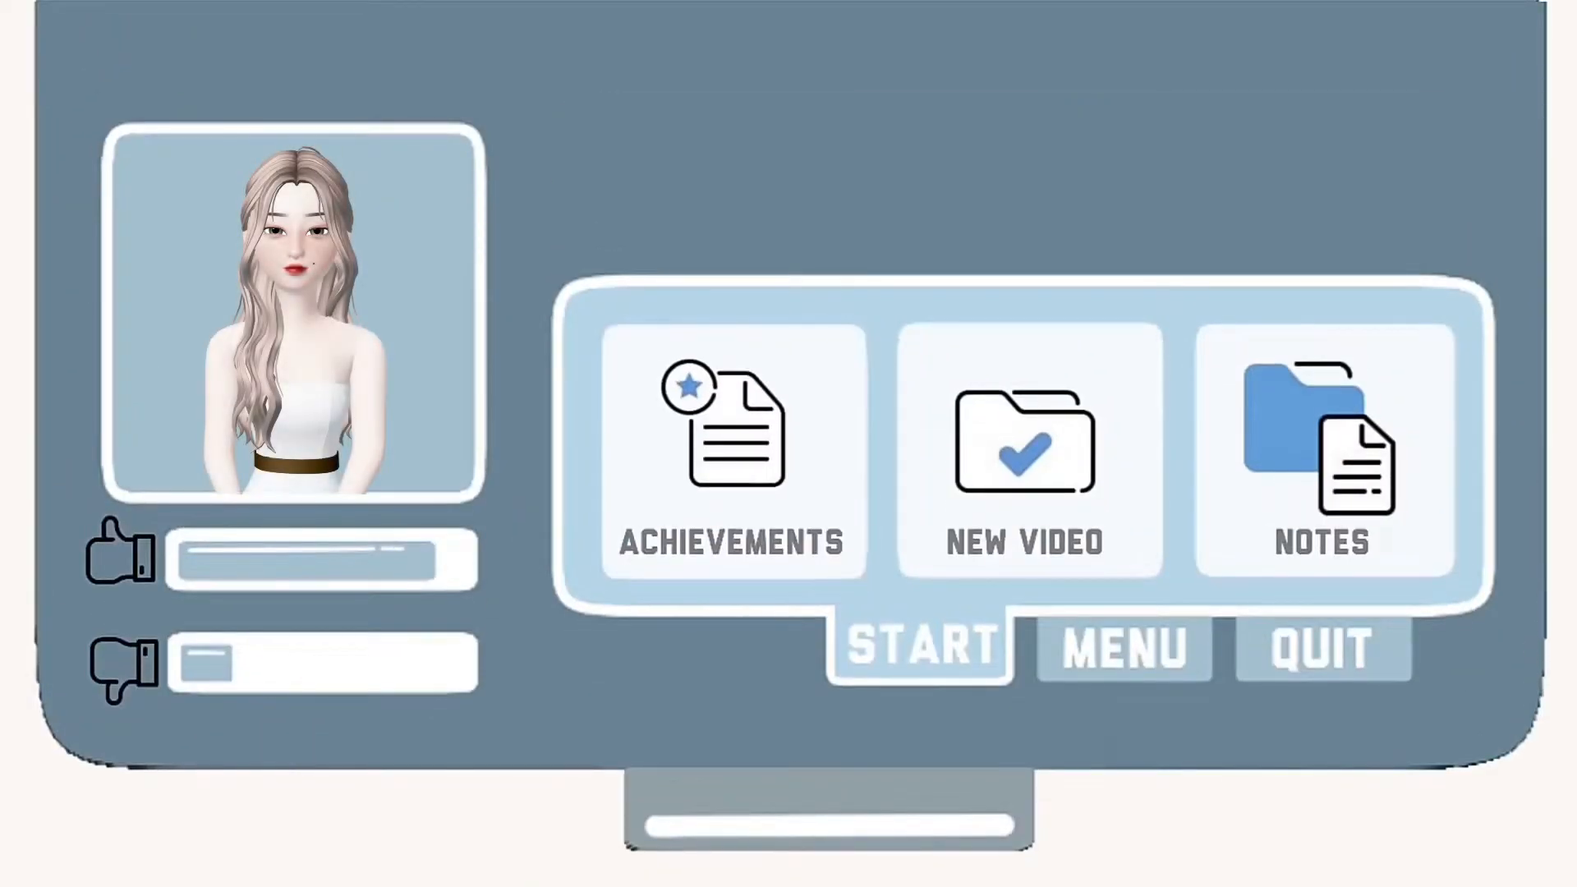
Highlight the Top and Skirt rows of ZEPETO's triangle limits table, then scroll to Footwear.
left_click(917, 645)
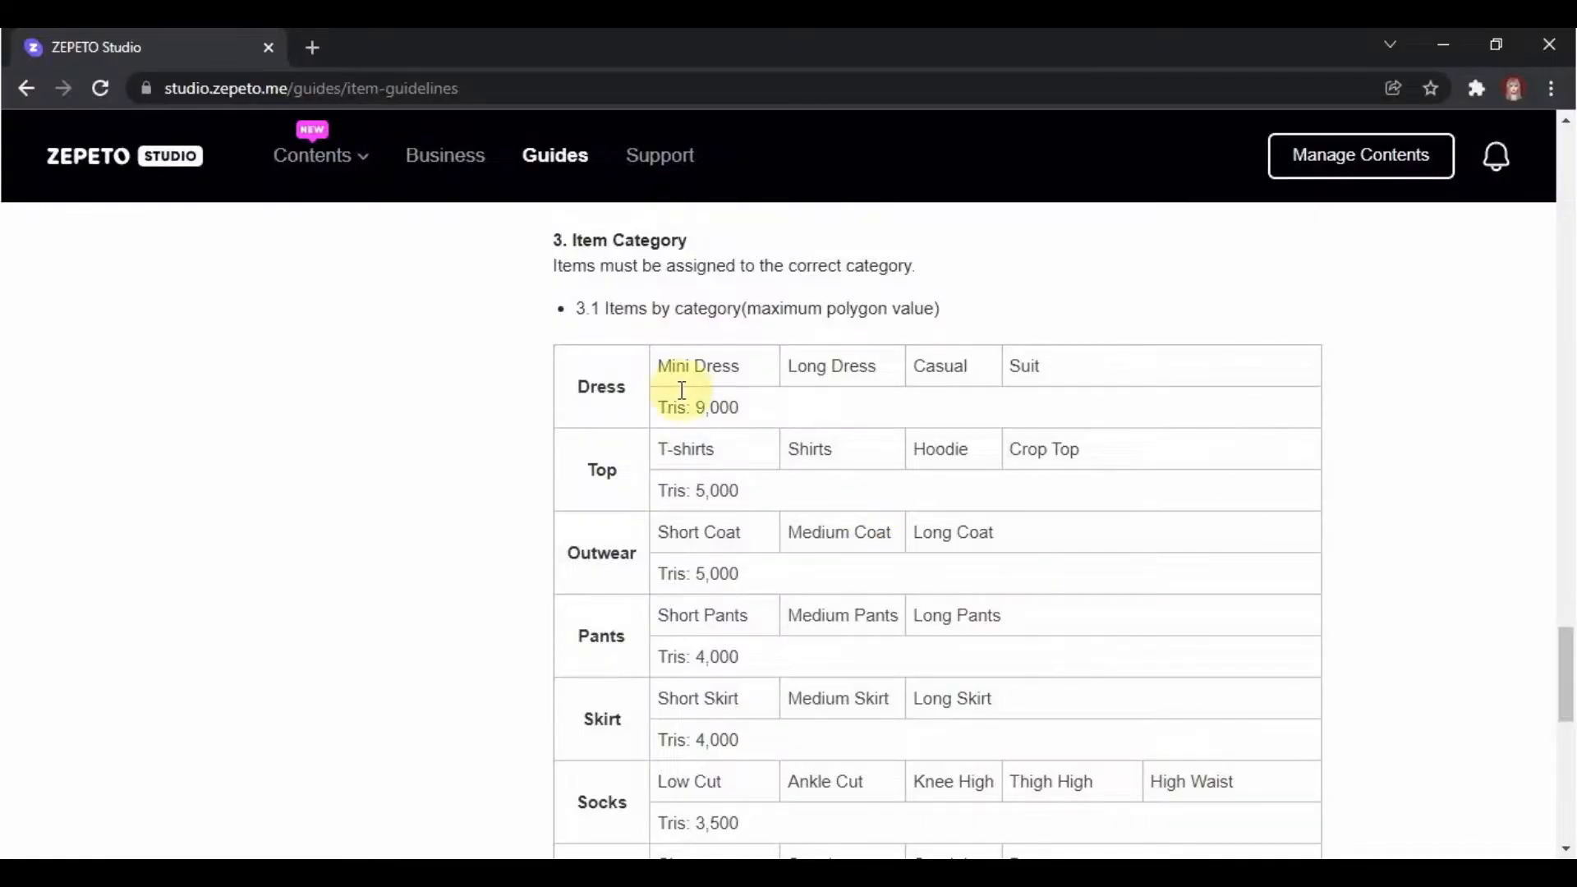
double_click(600, 469)
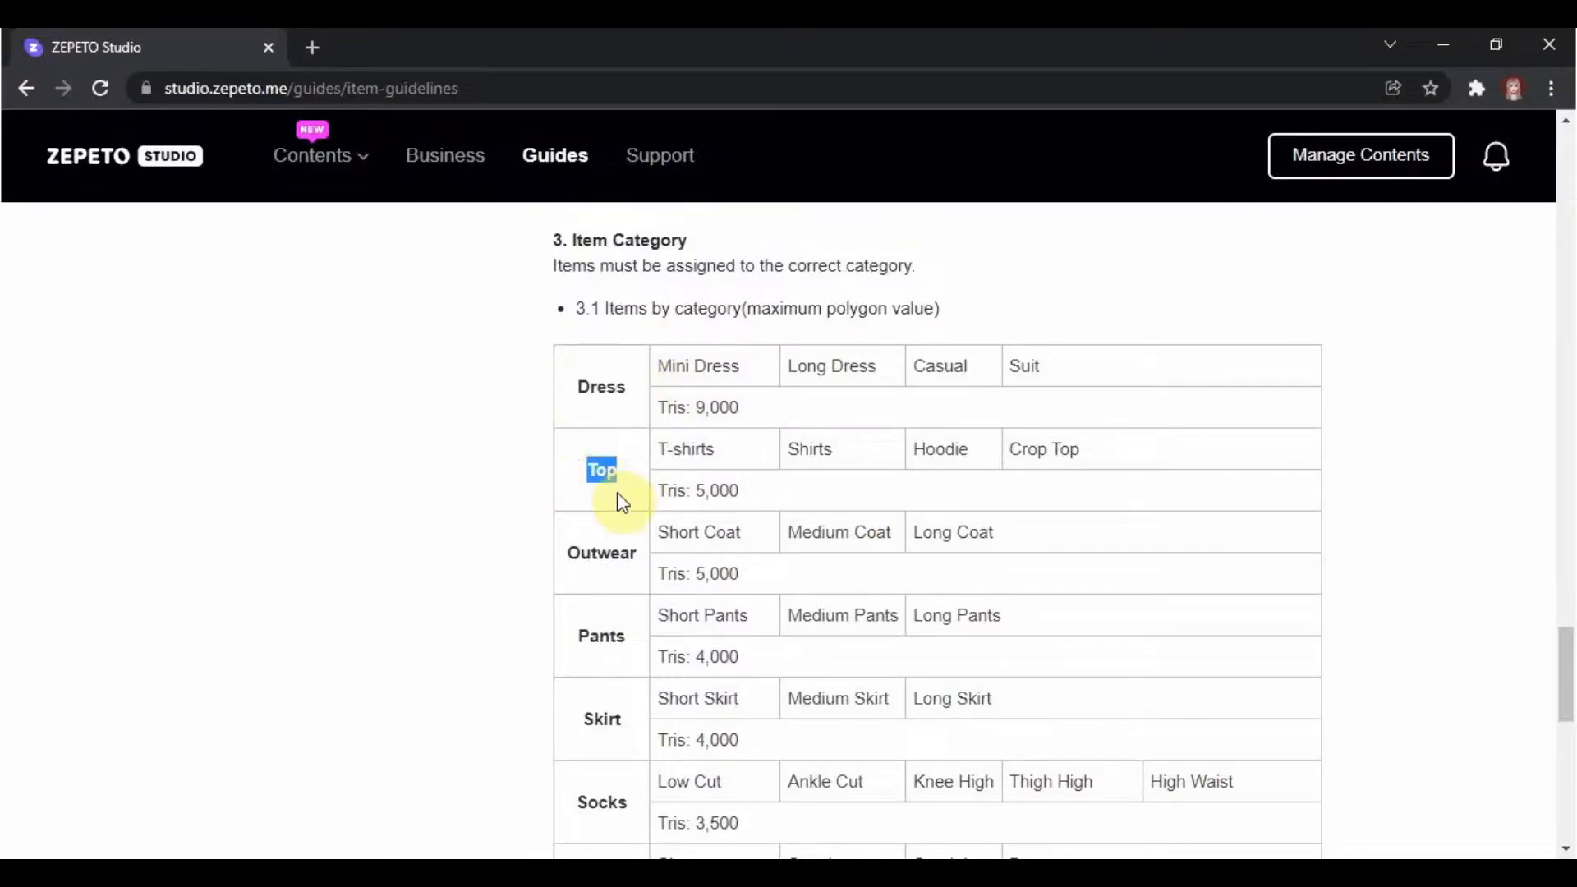
double_click(600, 718)
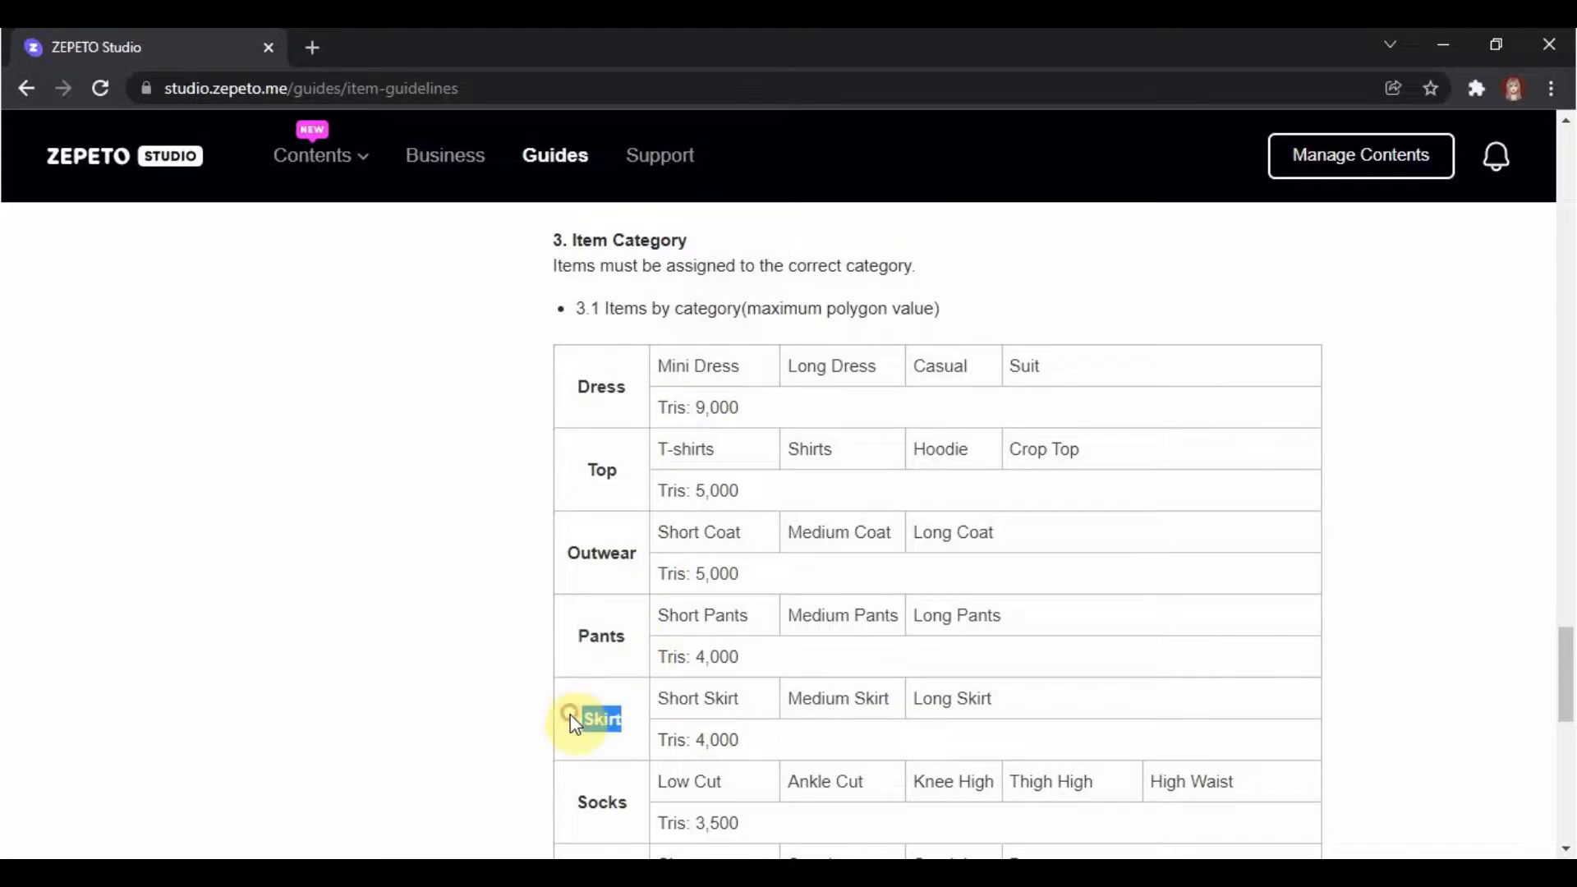
scroll("down", 3)
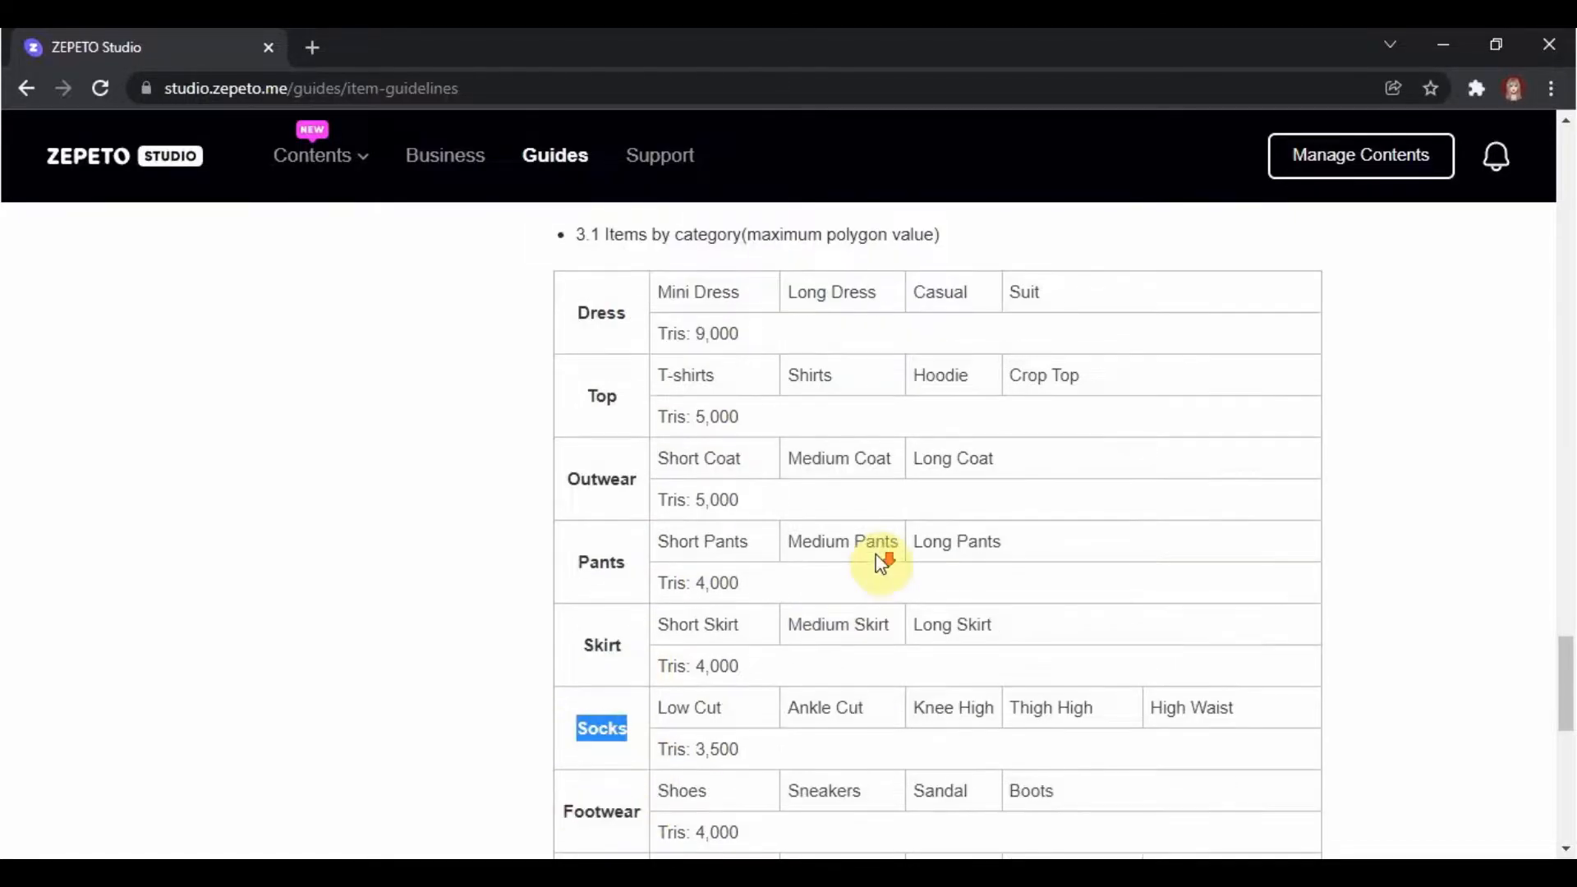
scroll("down", 3)
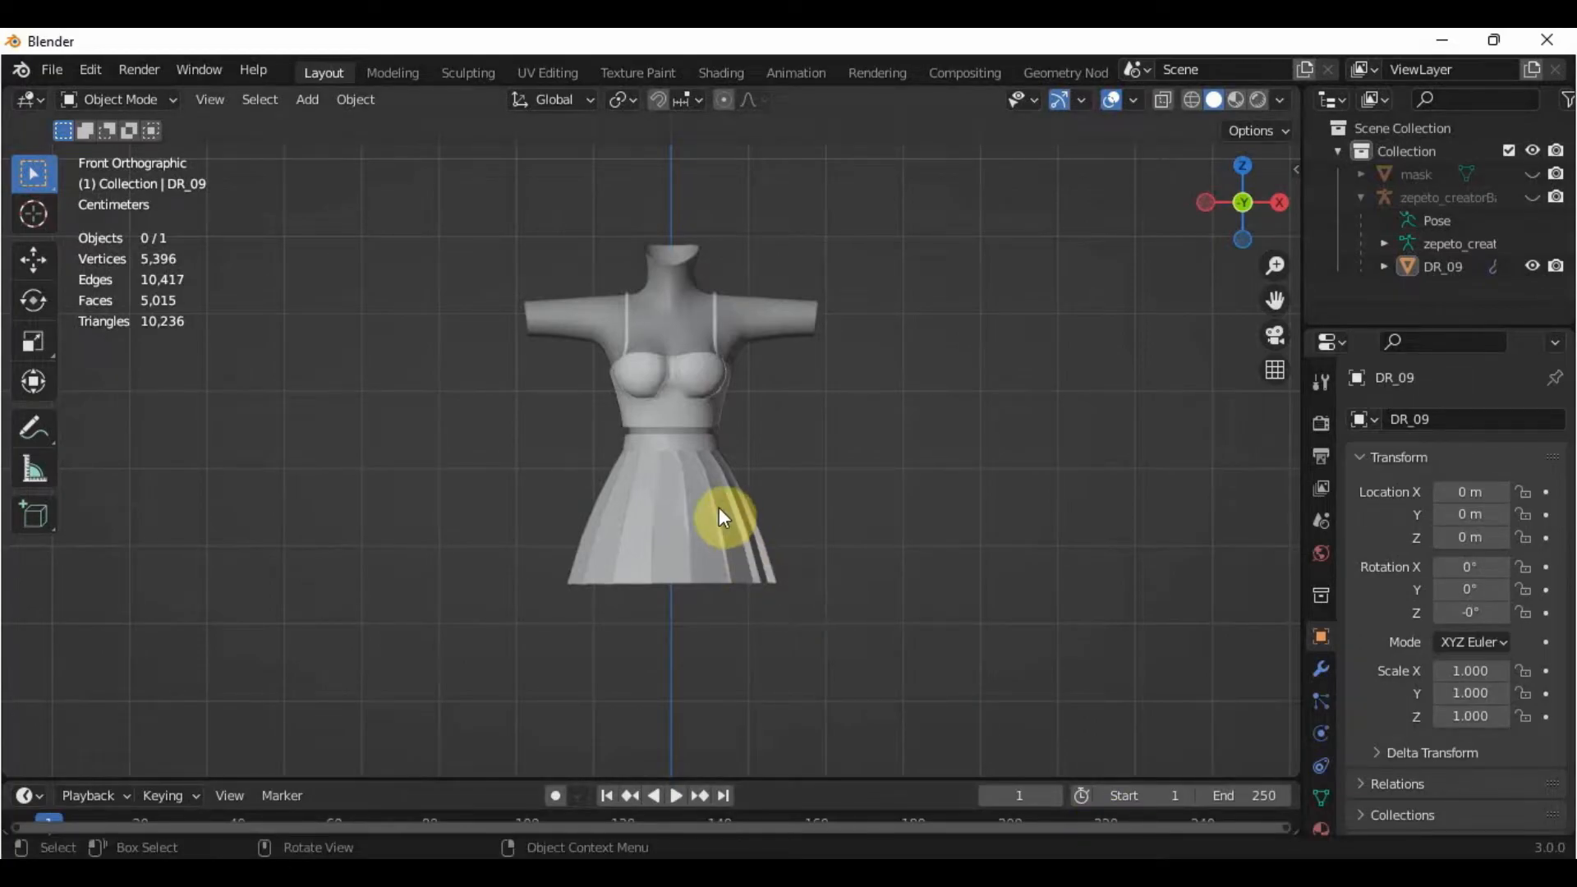
Select the DR_09 dress and delete chosen vertices to cut its triangle count.
left_click(726, 516)
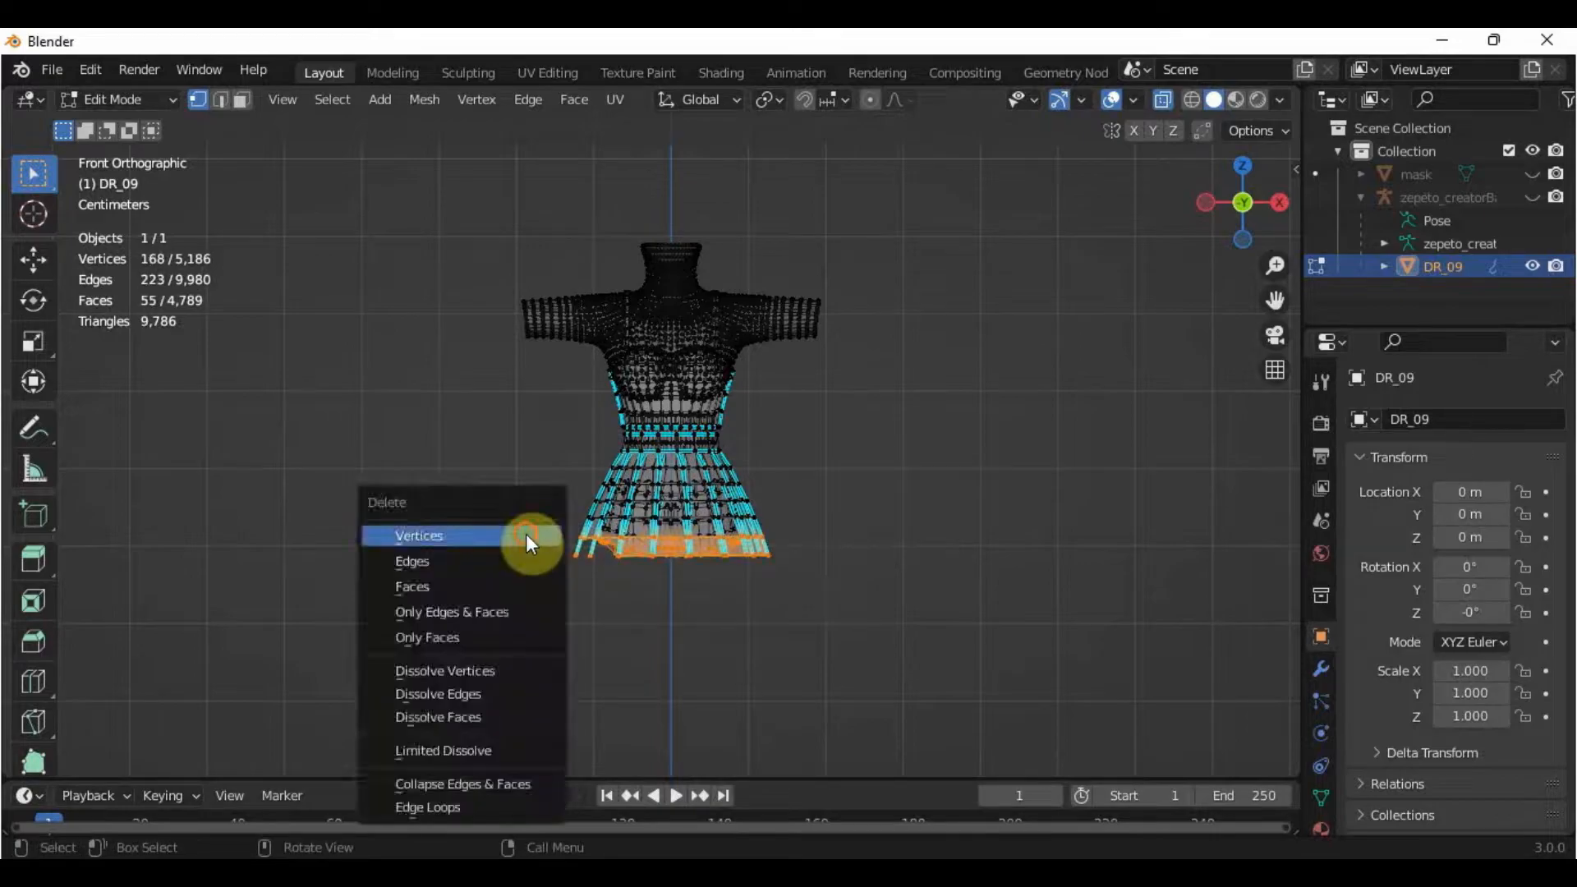
left_click(418, 534)
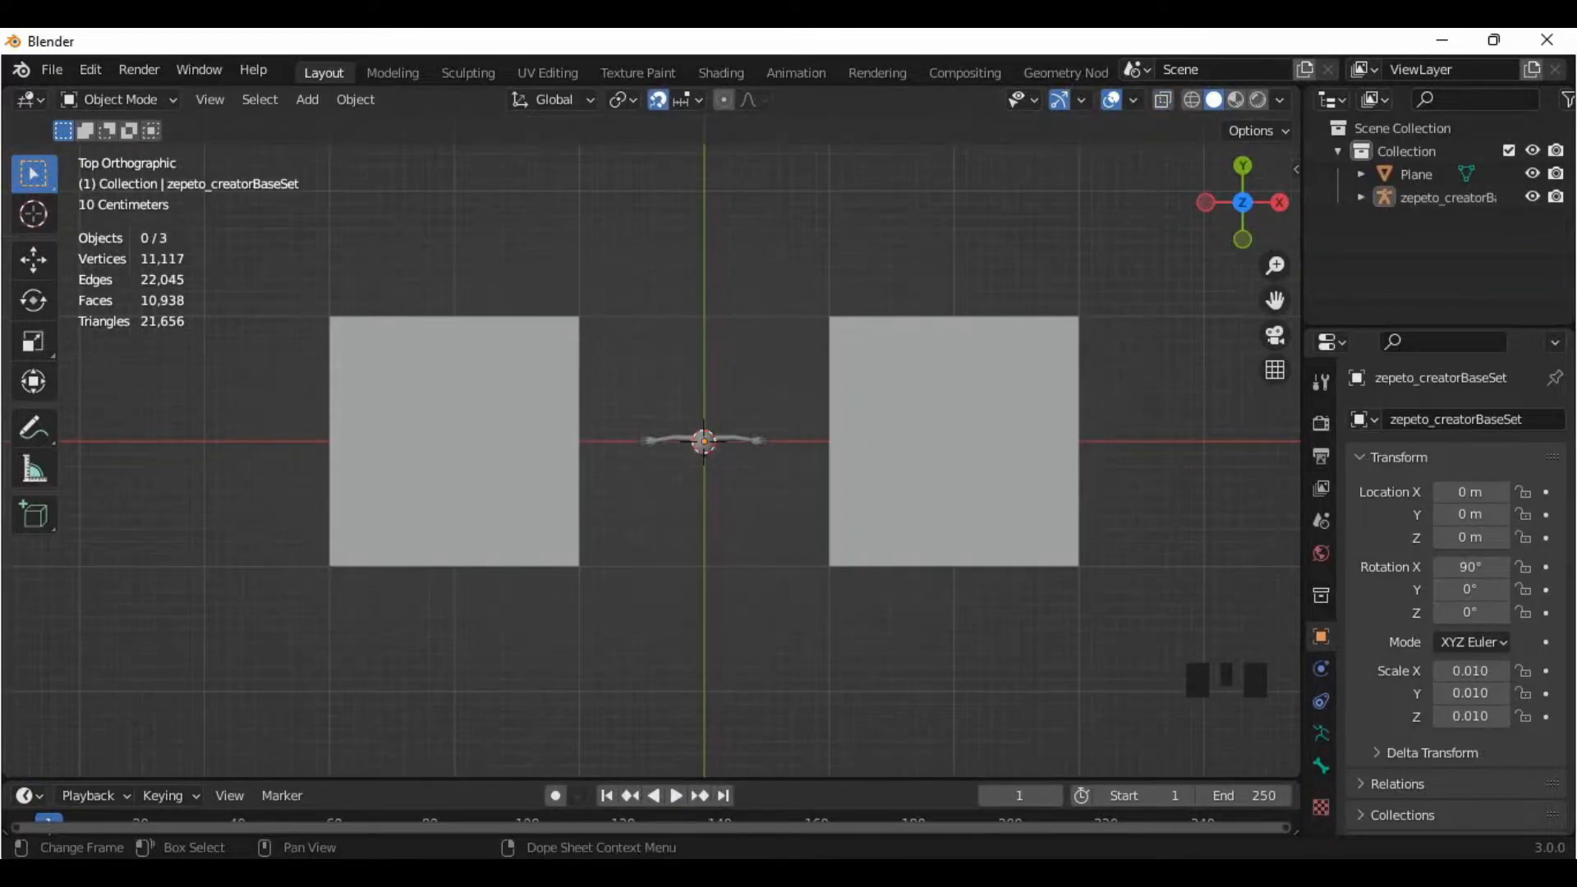
Select the right plane and show its dense subdivided mesh in Edit Mode.
left_click(1071, 543)
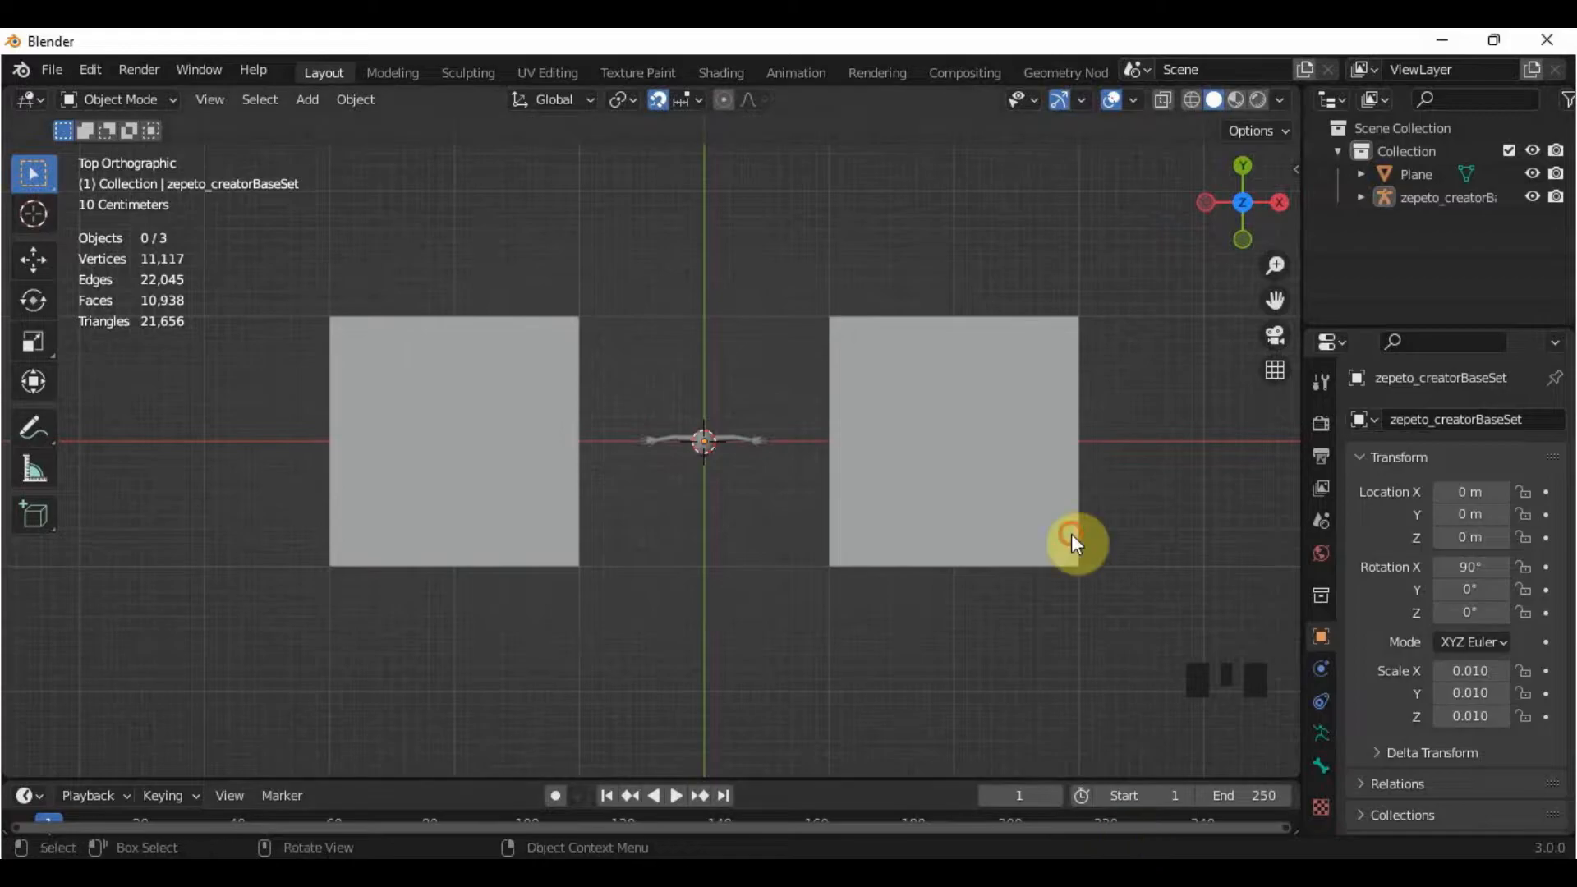
key("Tab")
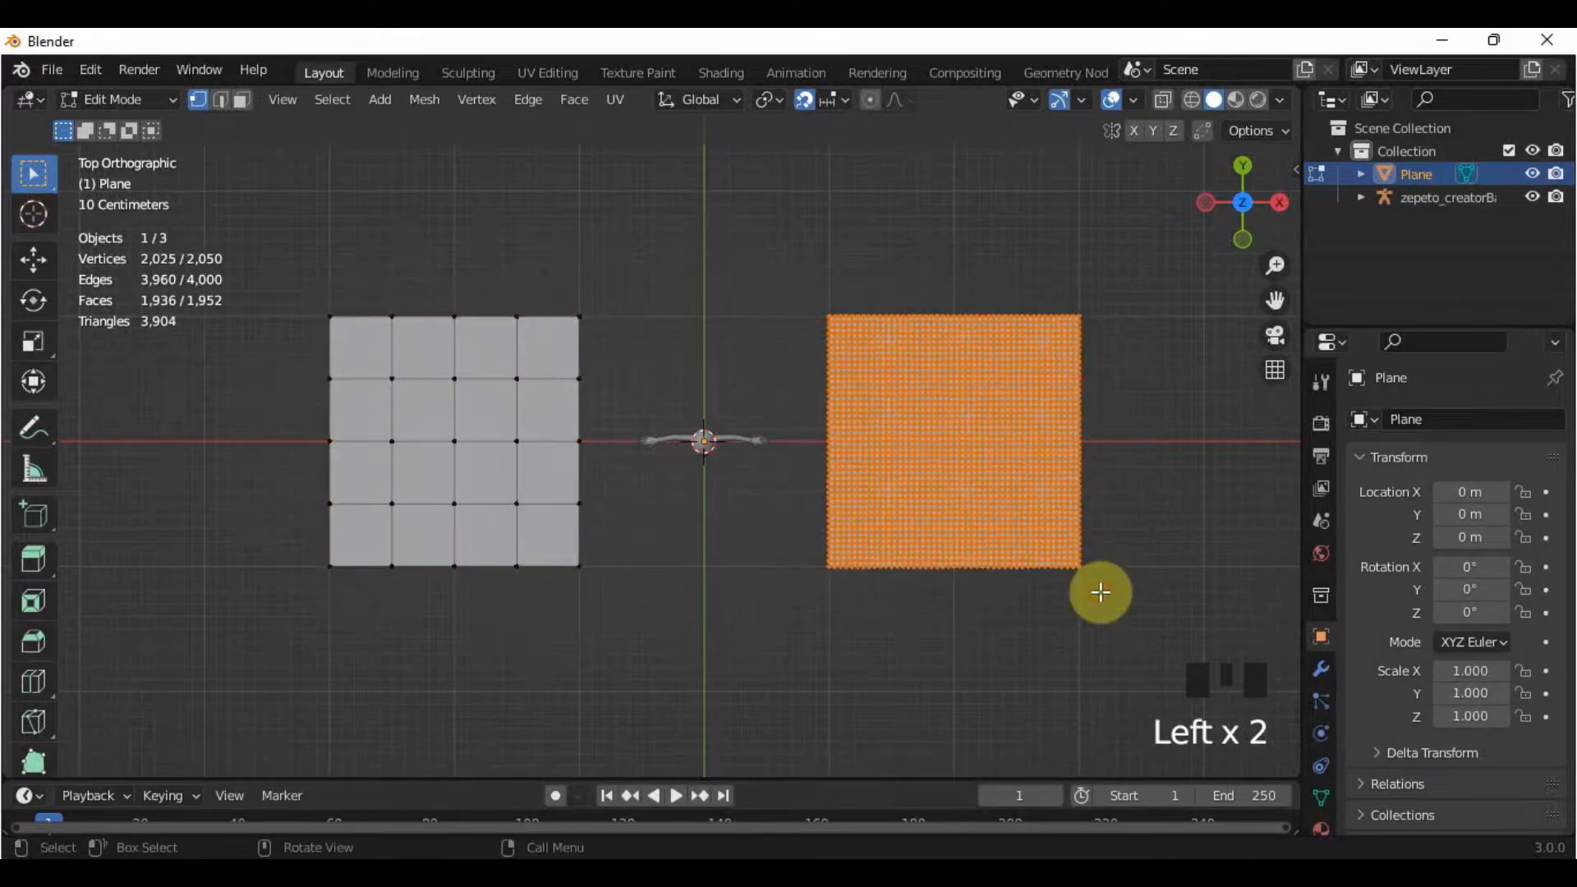
left_click(111, 99)
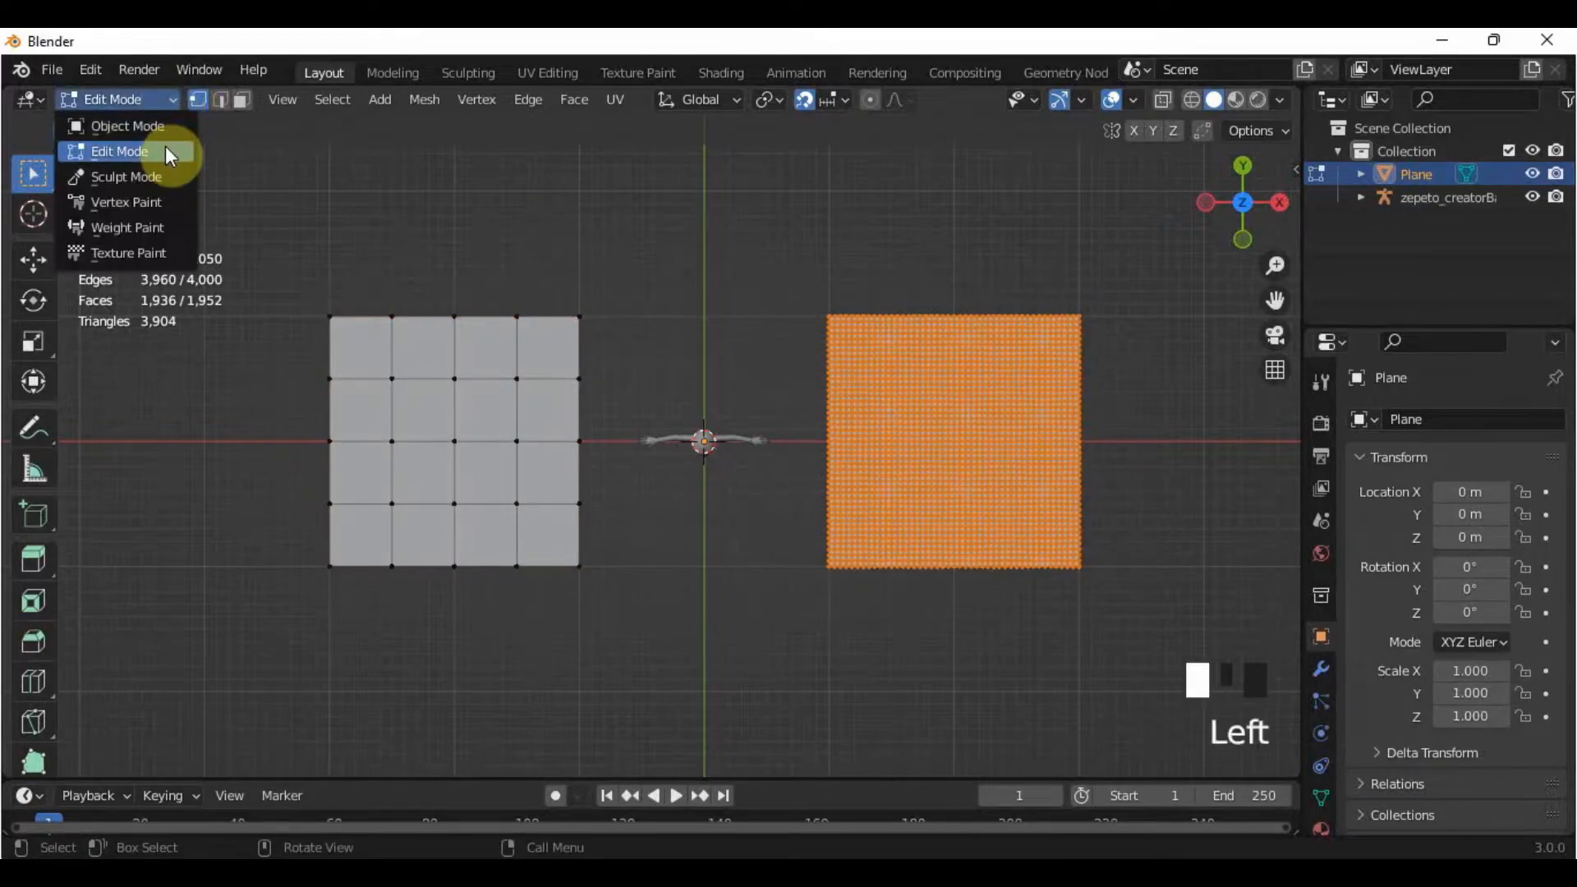
In Sculpt Mode, paint zigzag raised Draw-brush strokes across the dense right plane.
left_click(126, 175)
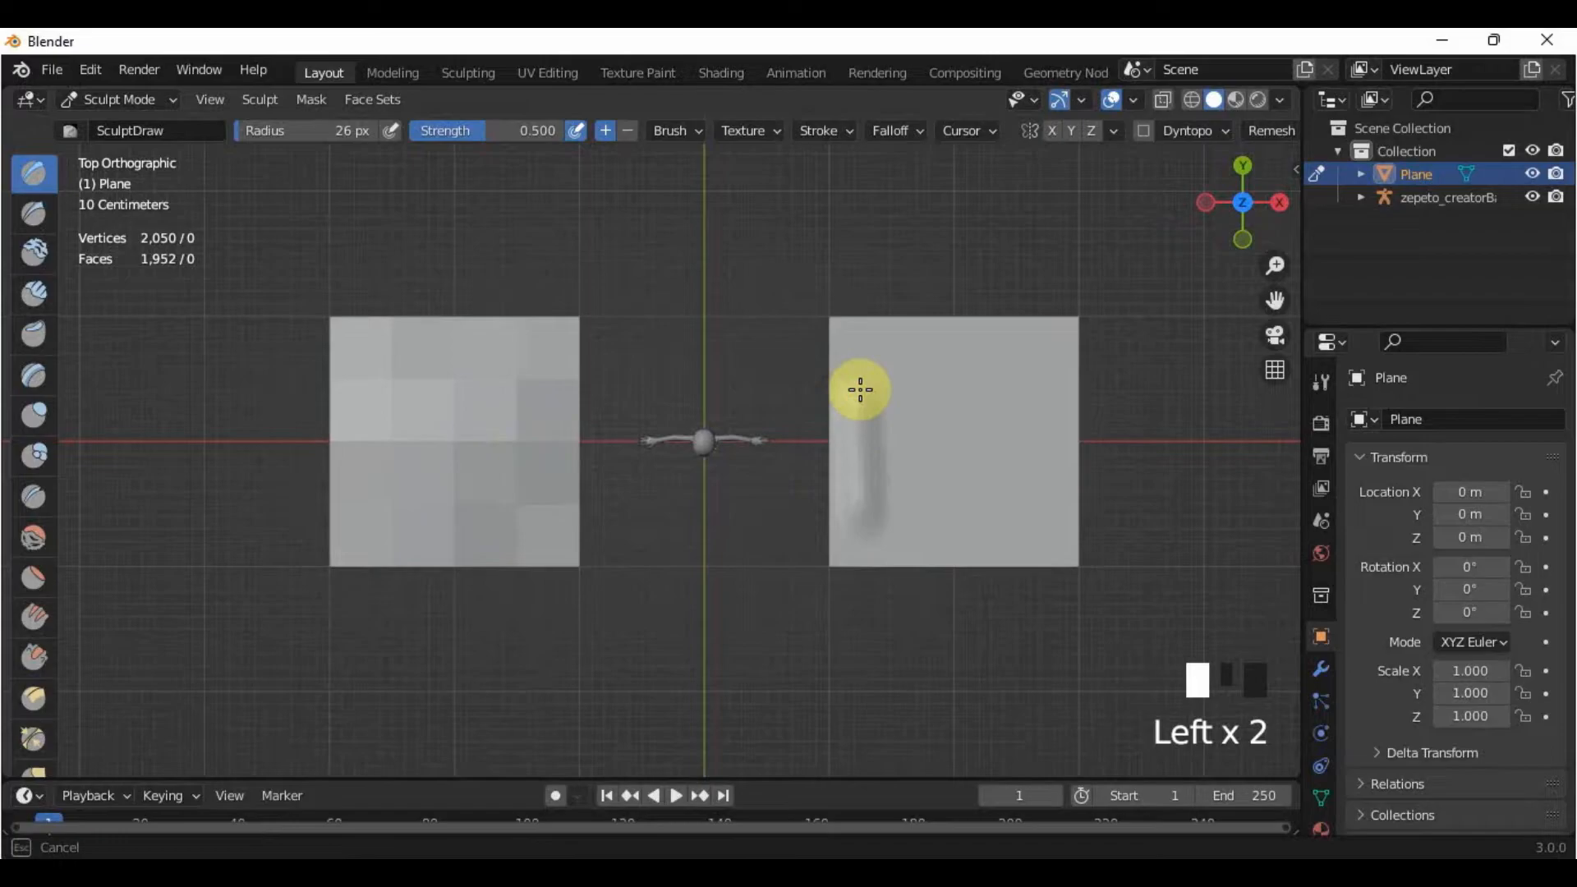
left_click_drag(860, 390, 937, 521)
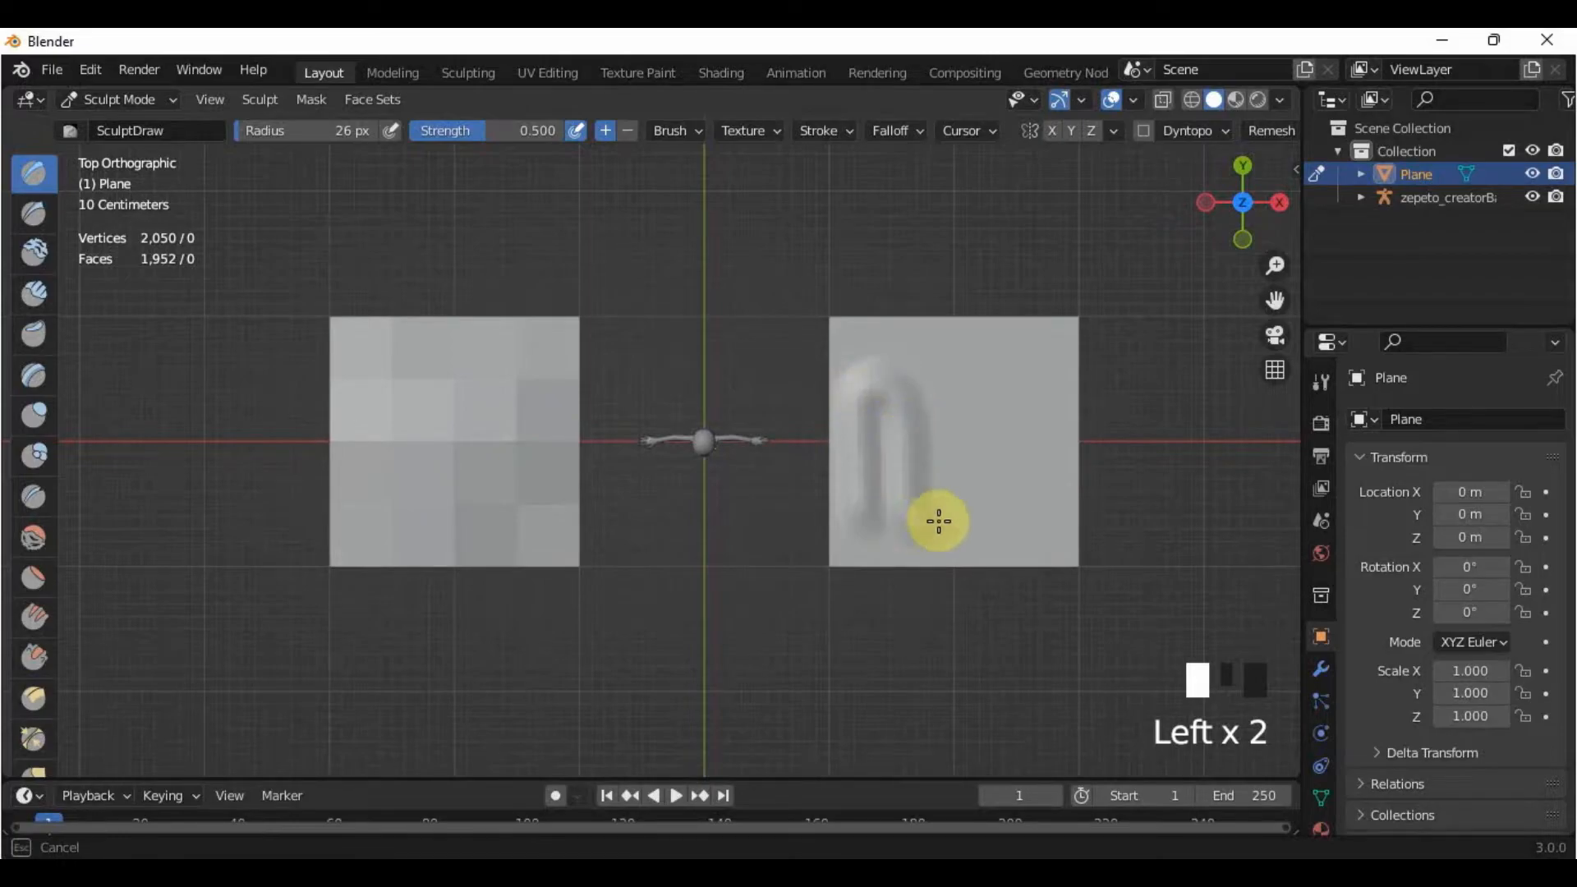
left_click_drag(937, 521, 993, 451)
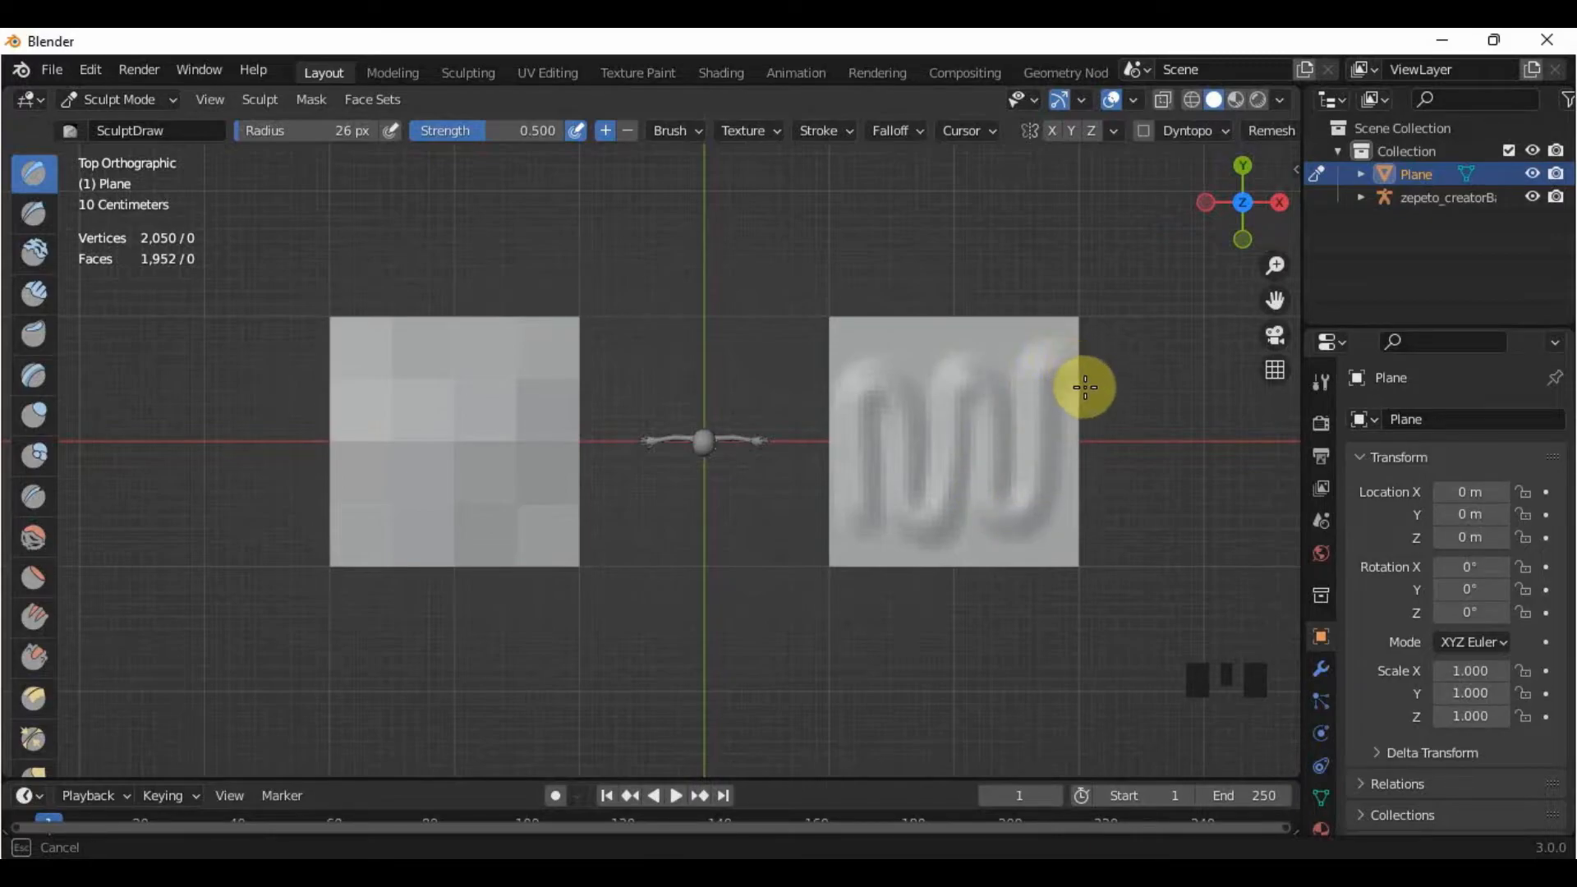
key("Tab")
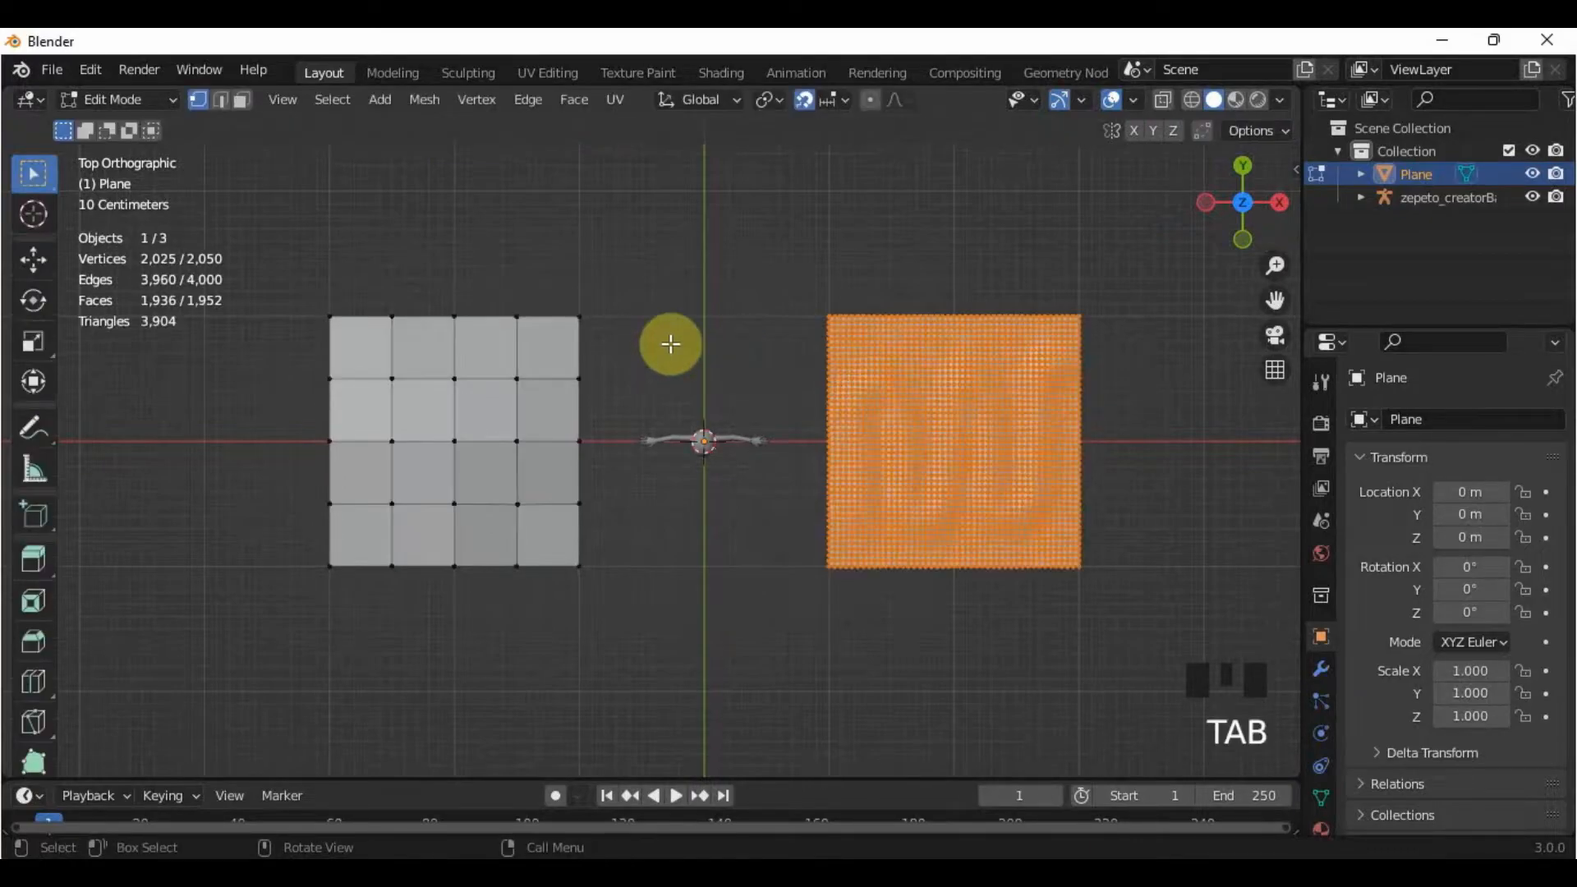
Return to Object Mode so statistics show 21,656 scene triangles.
key("Tab")
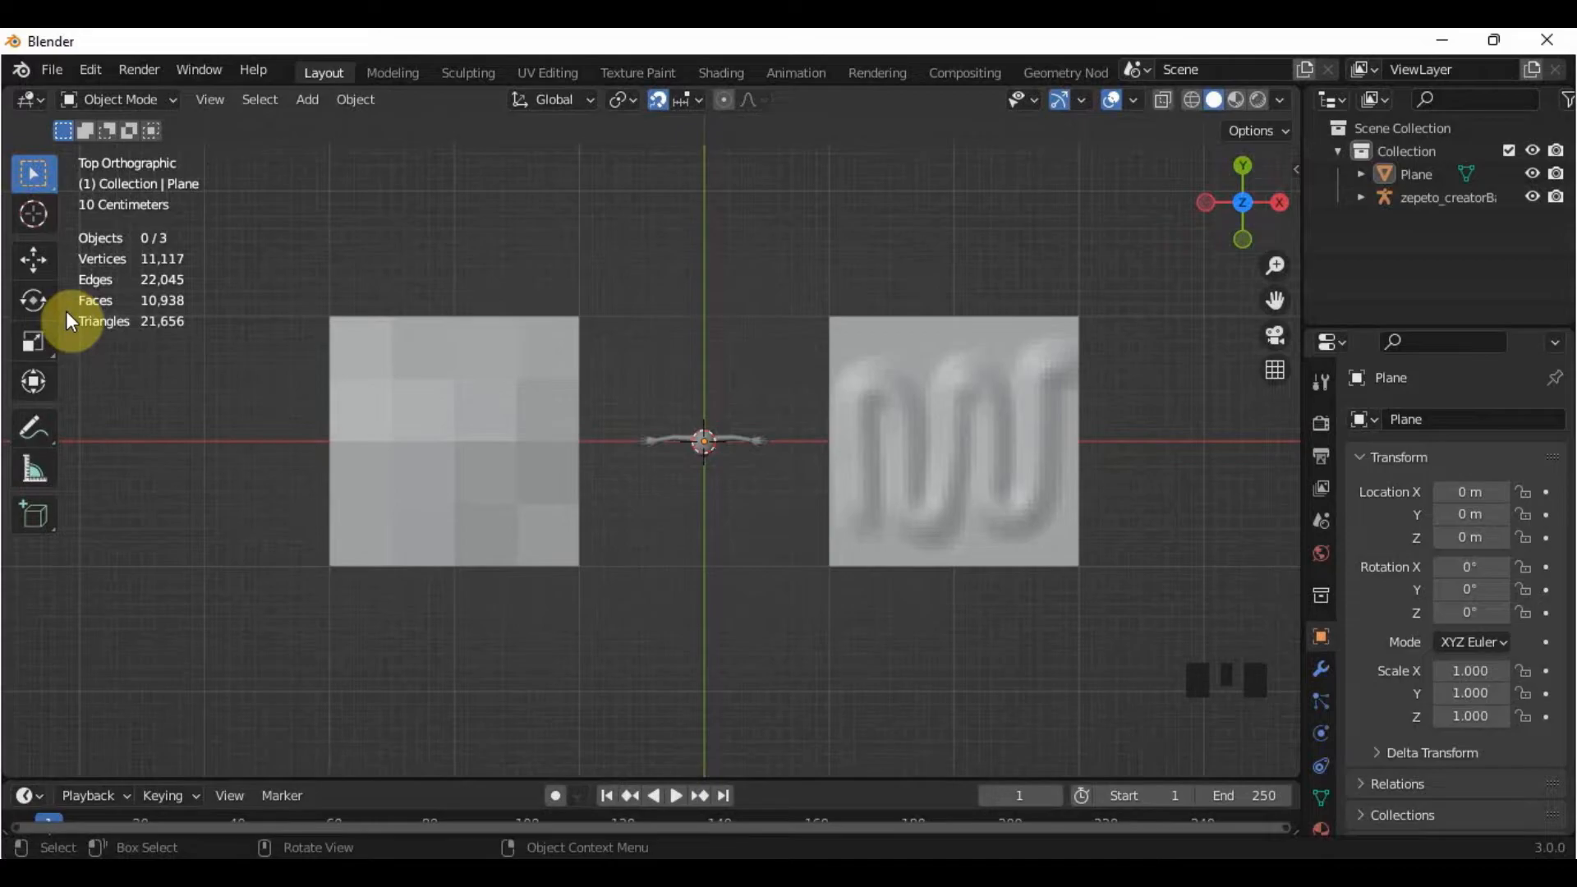
Extrude a pointed flap from the left low-poly plane's top-right corner vertex.
left_click(465, 367)
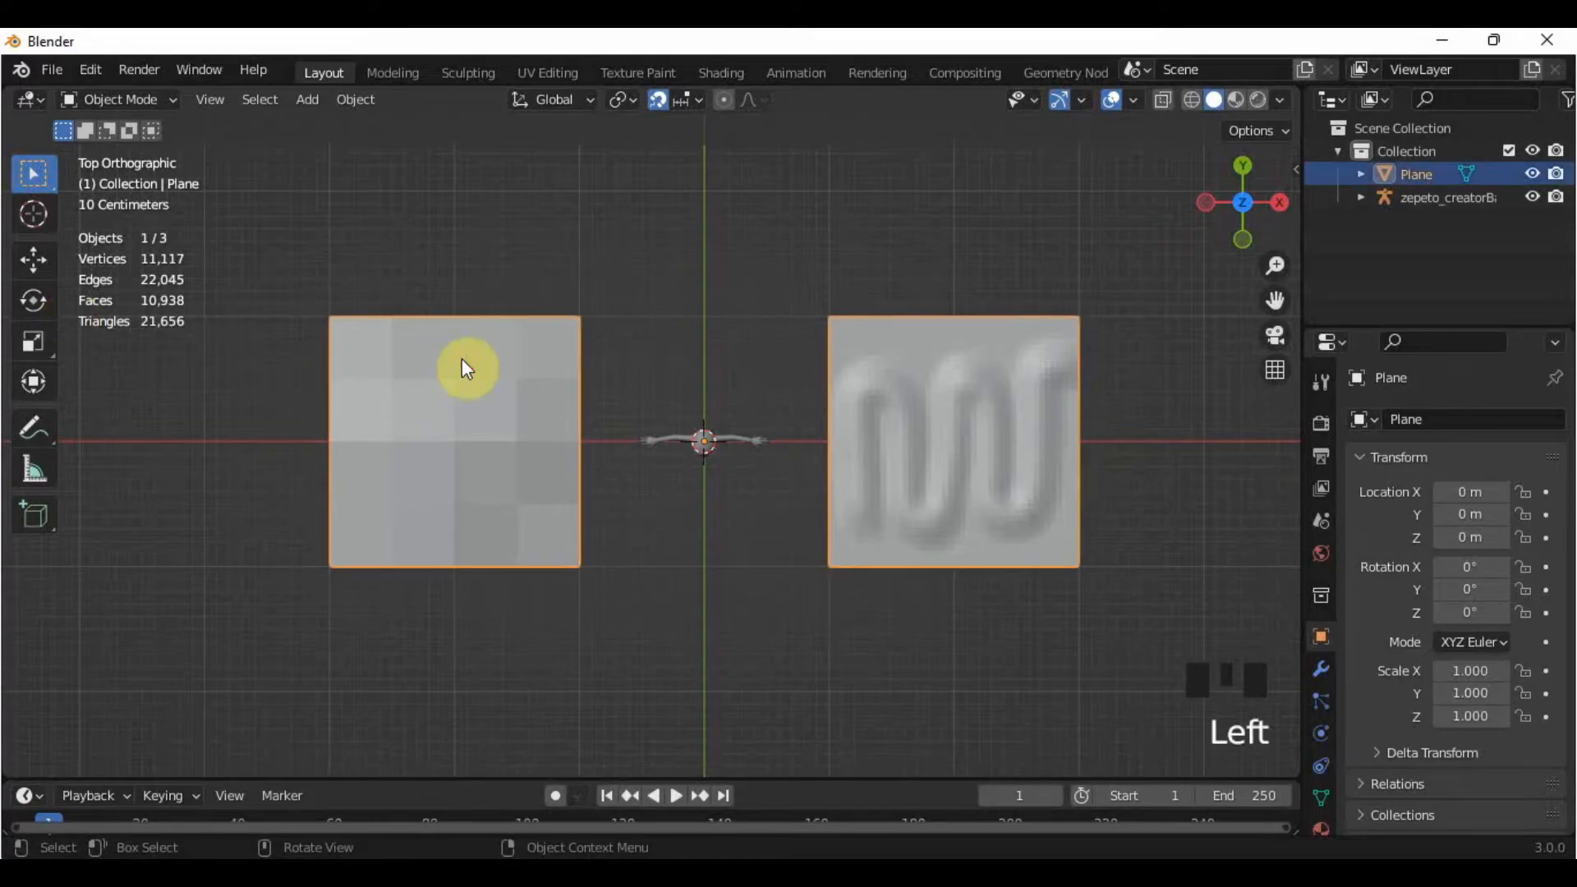
scroll("up", 3)
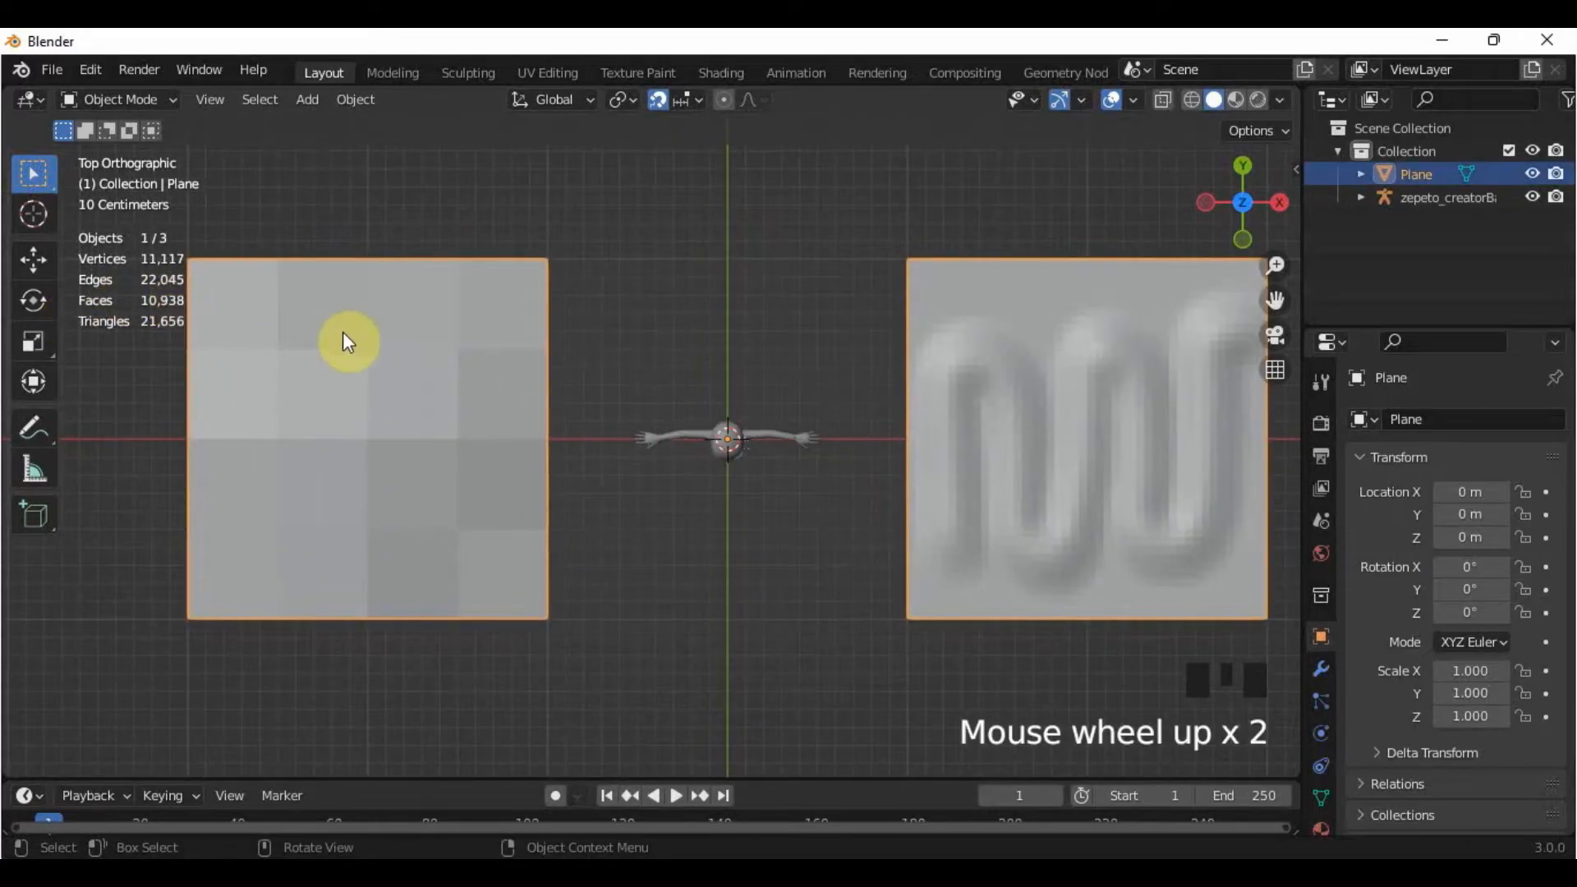
key("Tab")
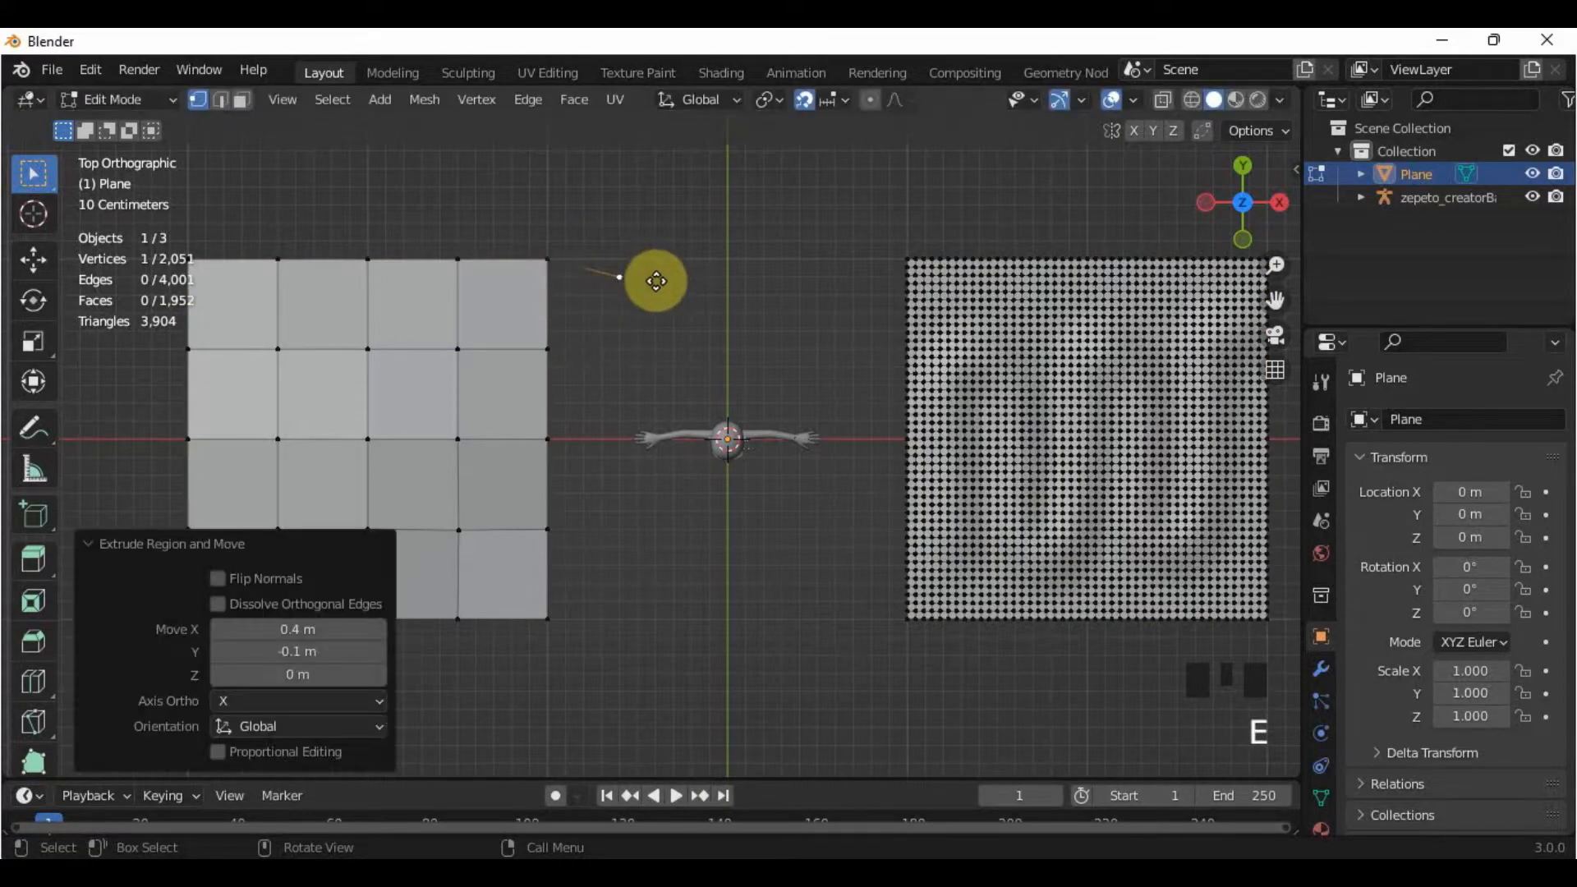
left_click_drag(654, 280, 583, 354)
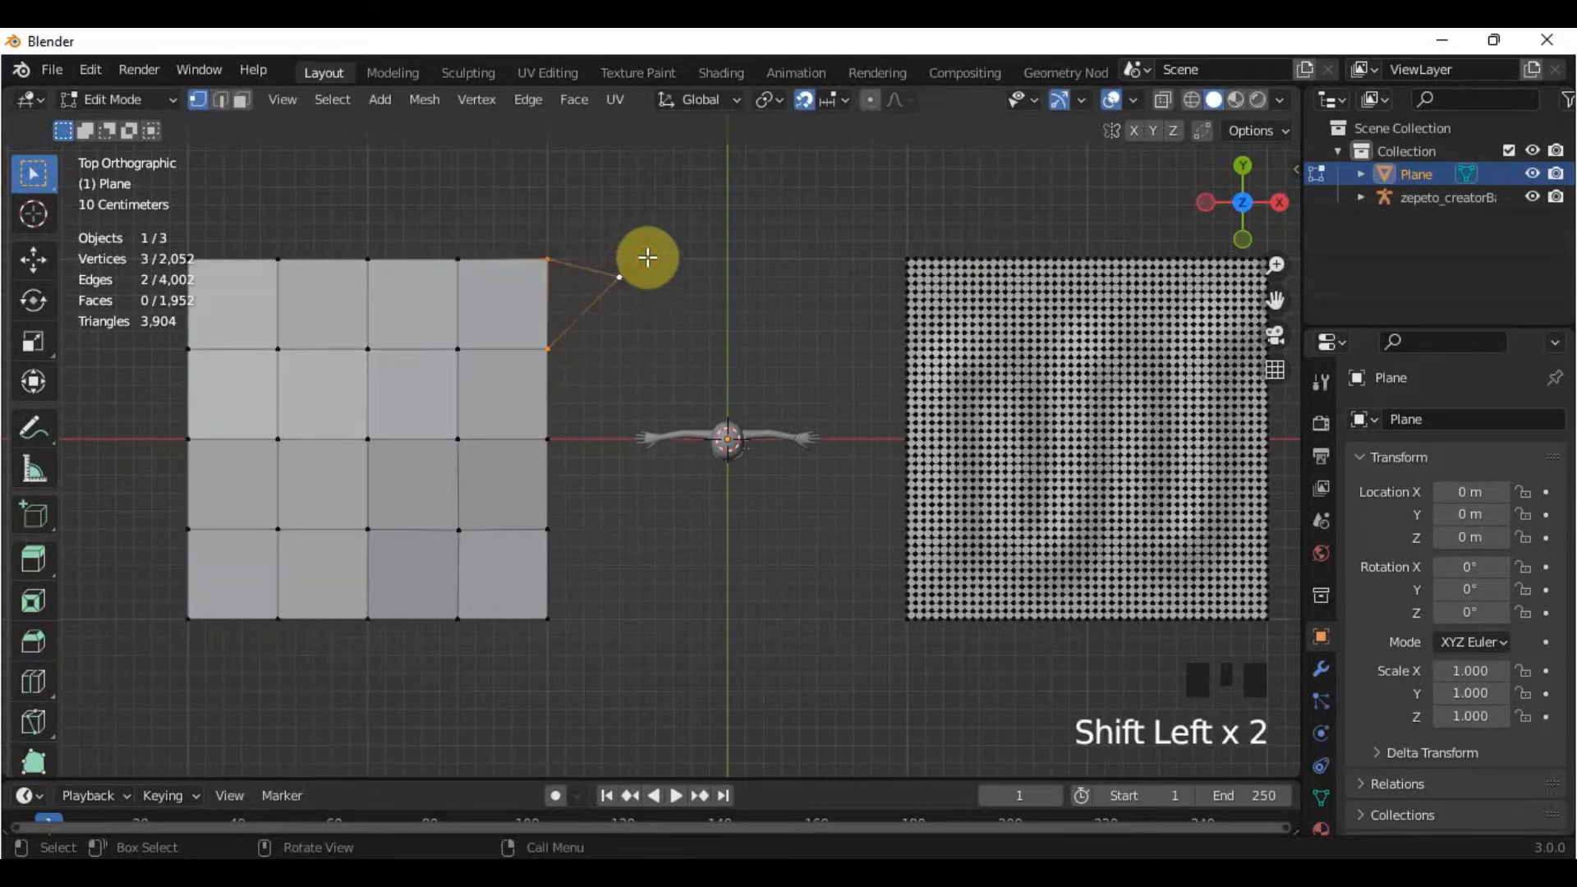
key("Tab")
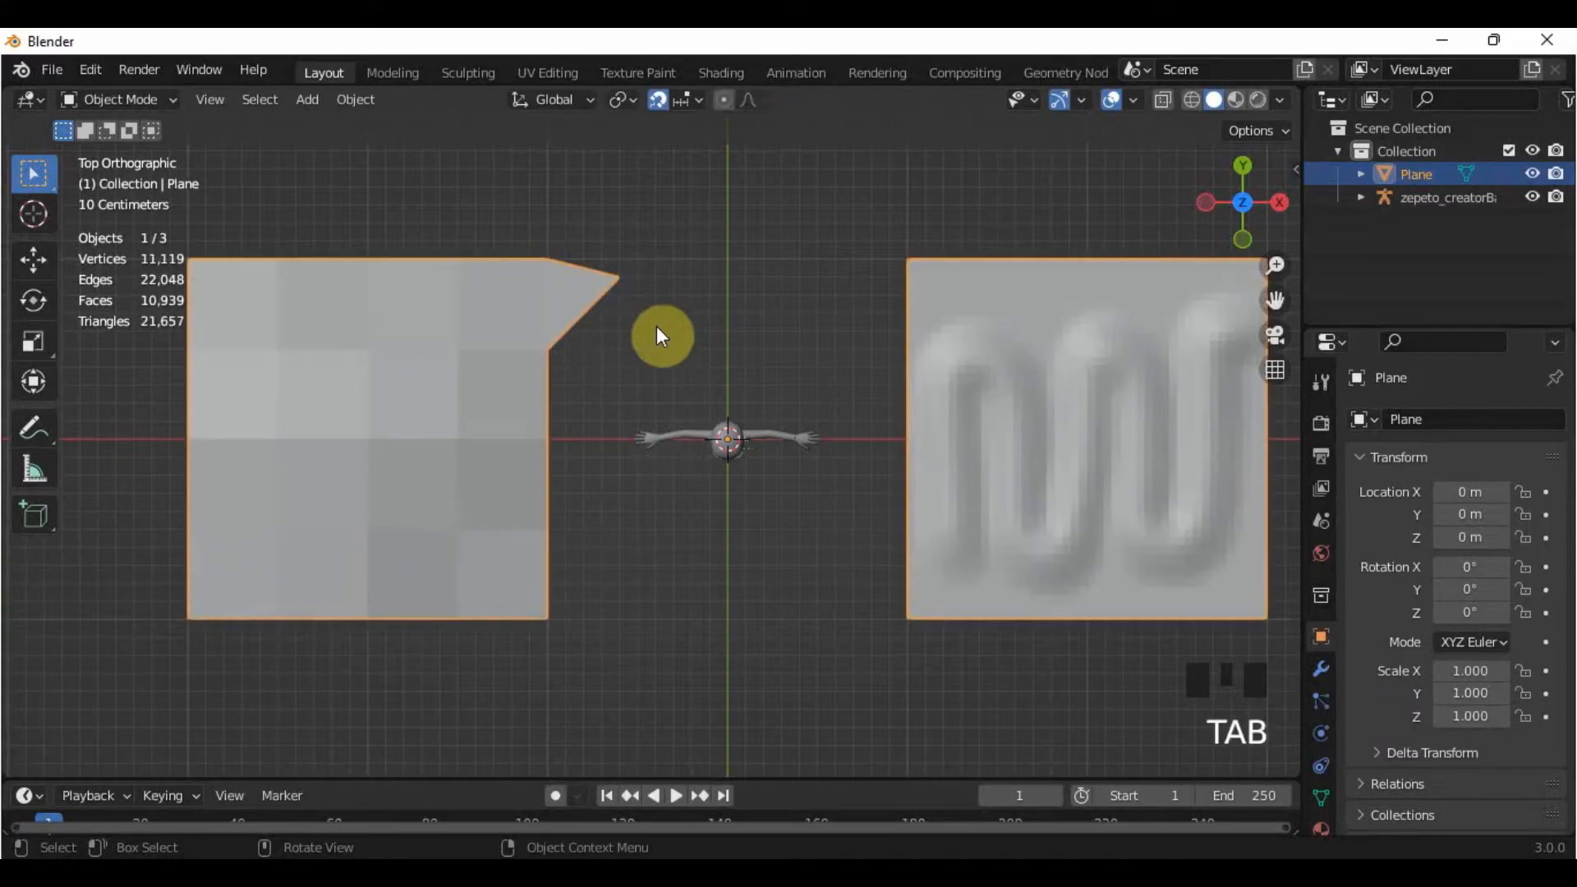
Hide the mask mesh under zepeto_creatorBaseSet in the Outliner, leaving 3,905 triangles.
scroll("down", 3)
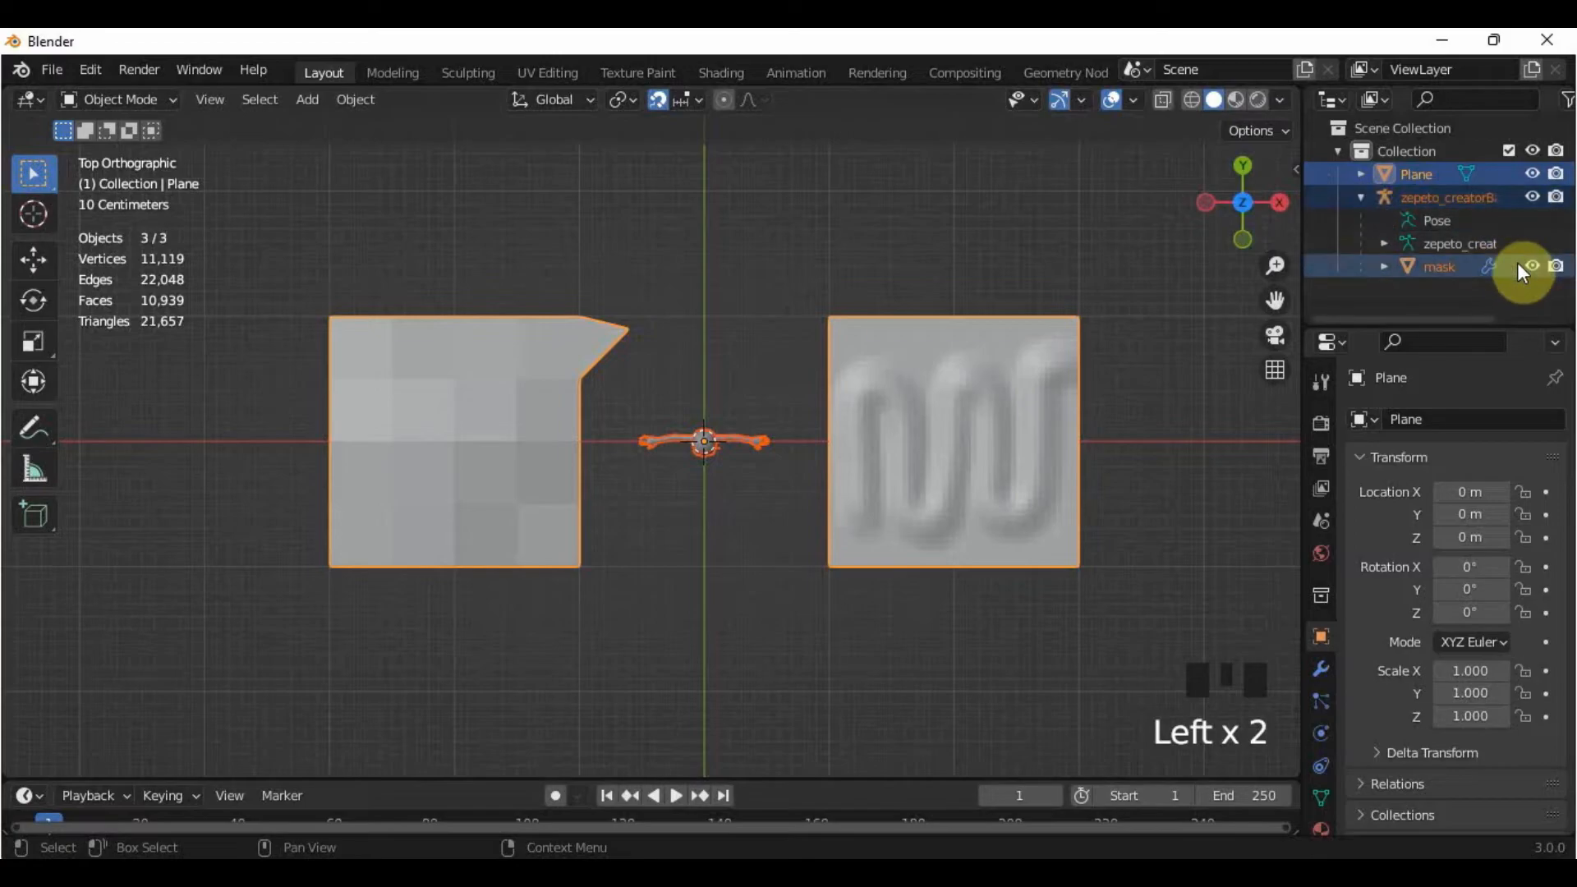
left_click(1532, 265)
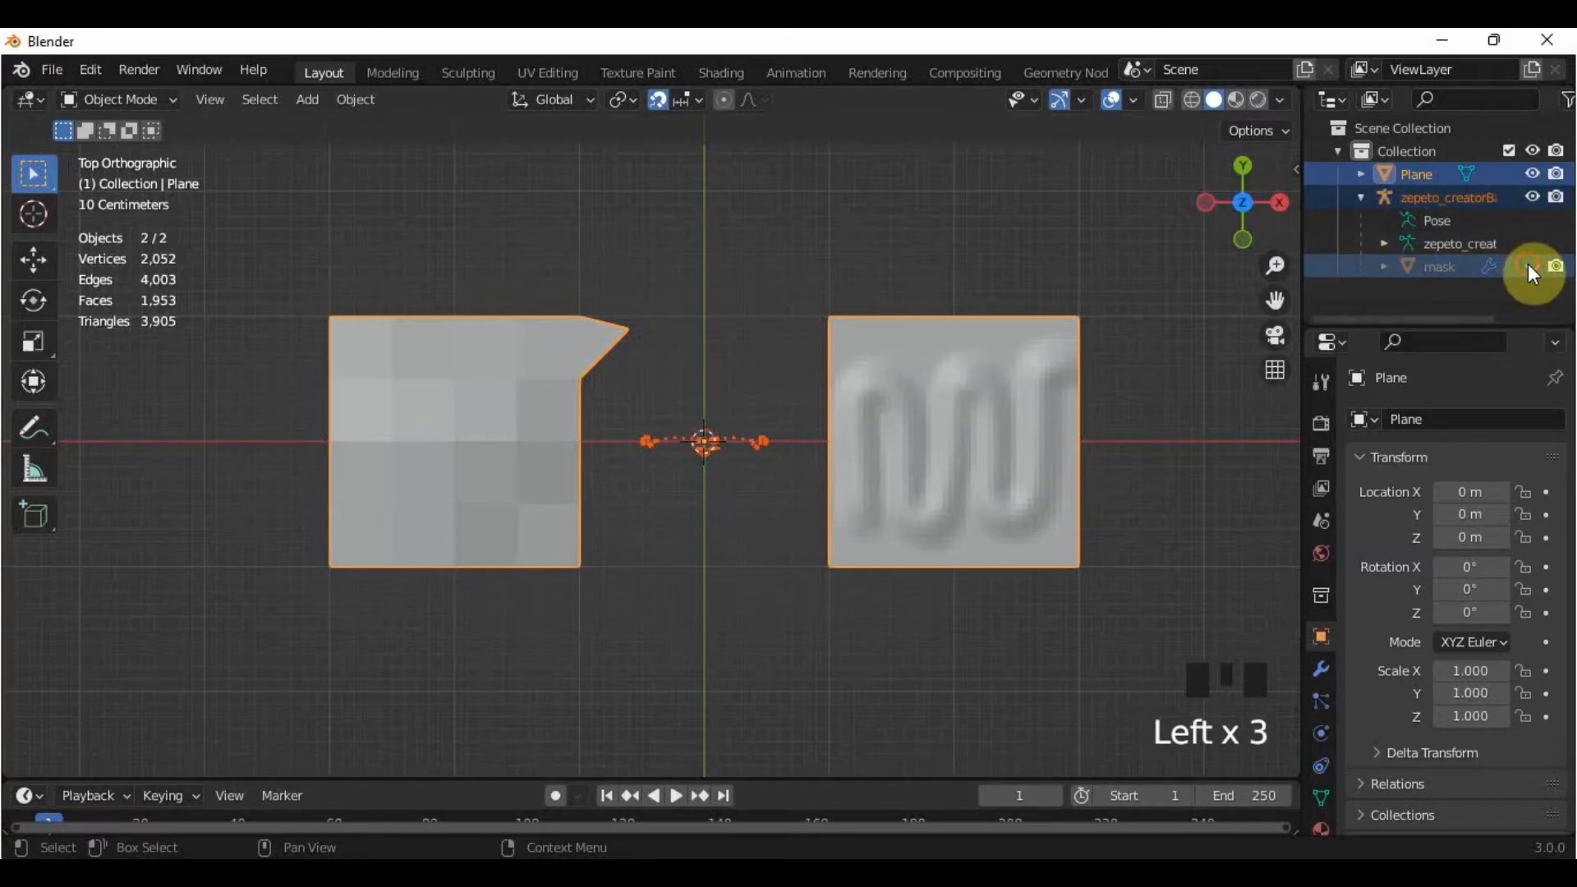